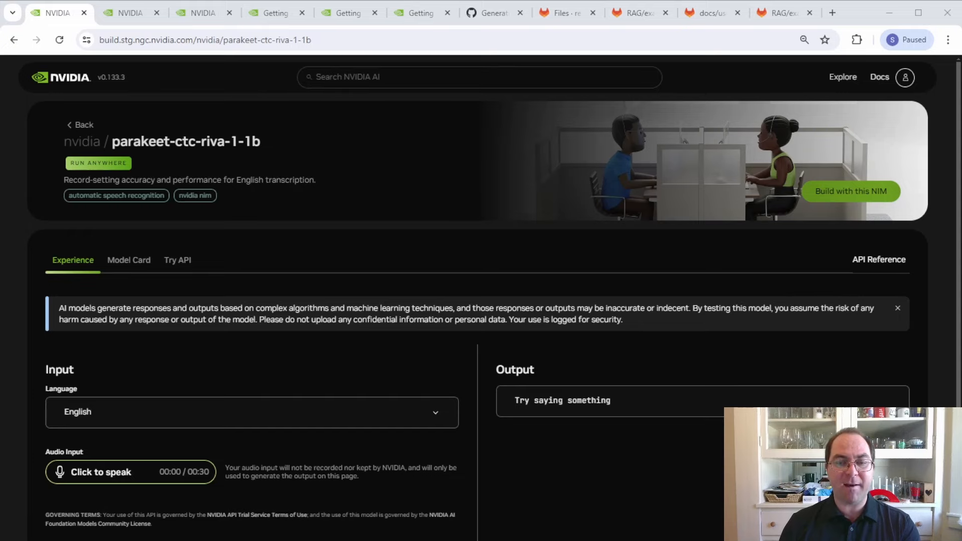
Step: Record a spoken sentence in the Parakeet demo and stop to view its transcript
{"action": "scroll", "scroll_direction": "down", "scroll_amount": 3}
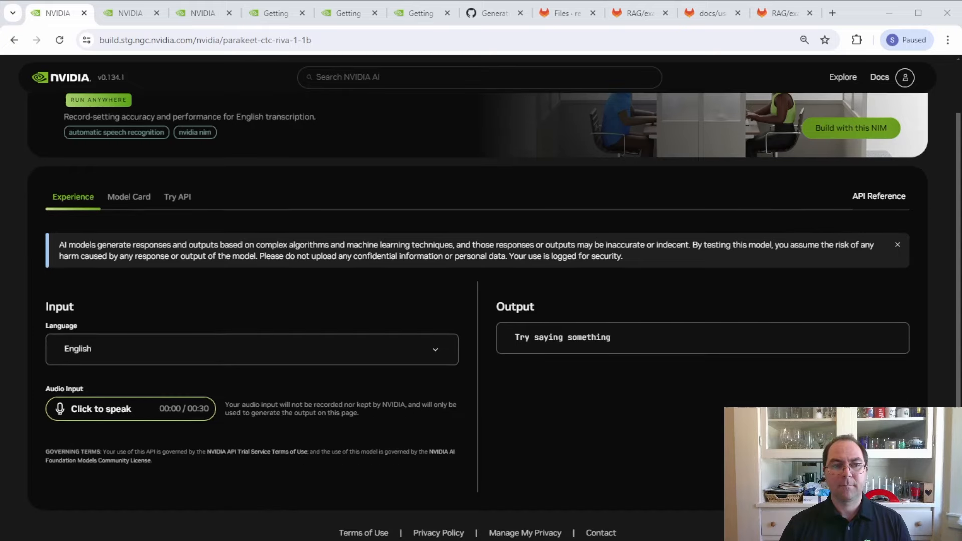
{"action": "mouse_move", "coordinate": [153, 411]}
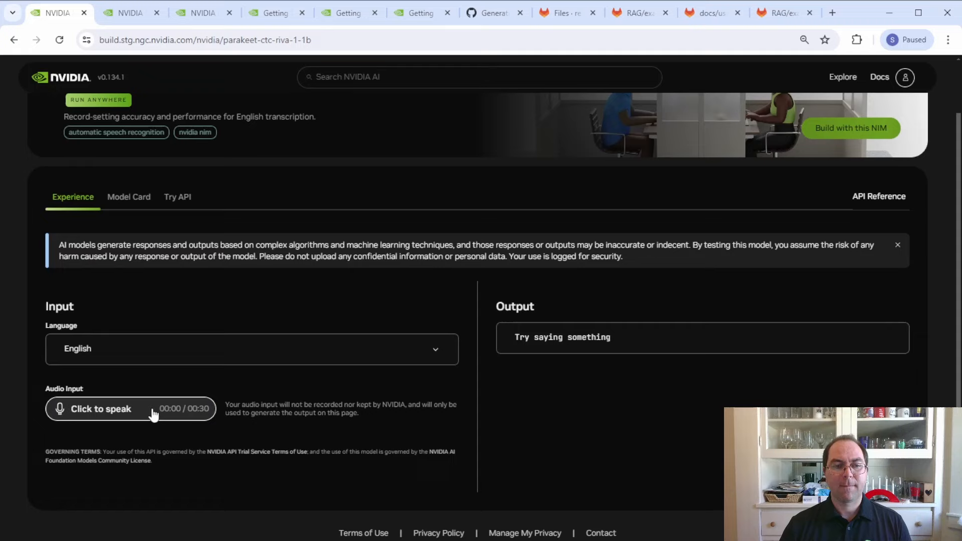
{"action": "left_click", "coordinate": [100, 409]}
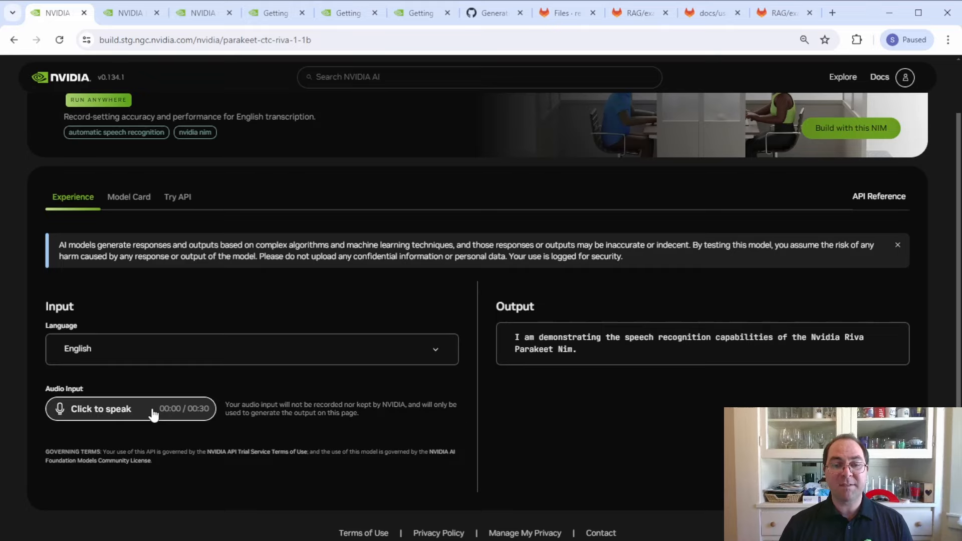
{"action": "left_click", "coordinate": [129, 12]}
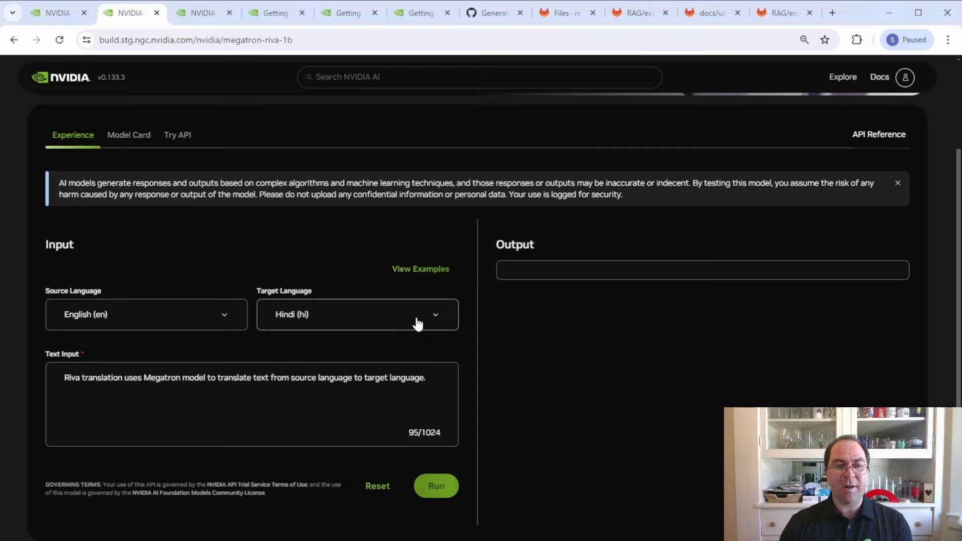
Step: Set the Megatron target language to Swedish (sv) and run the translation
{"action": "left_click", "coordinate": [358, 314]}
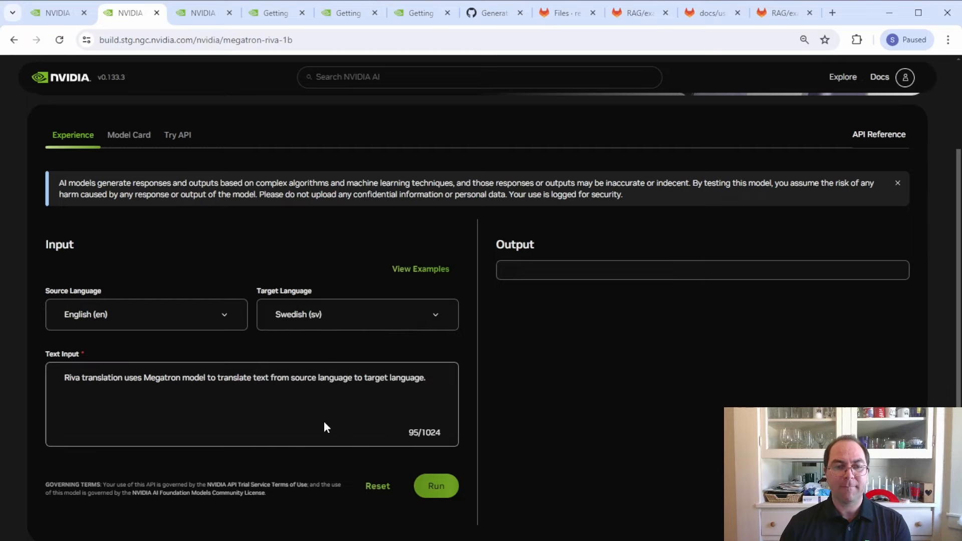
{"action": "mouse_move", "coordinate": [435, 486]}
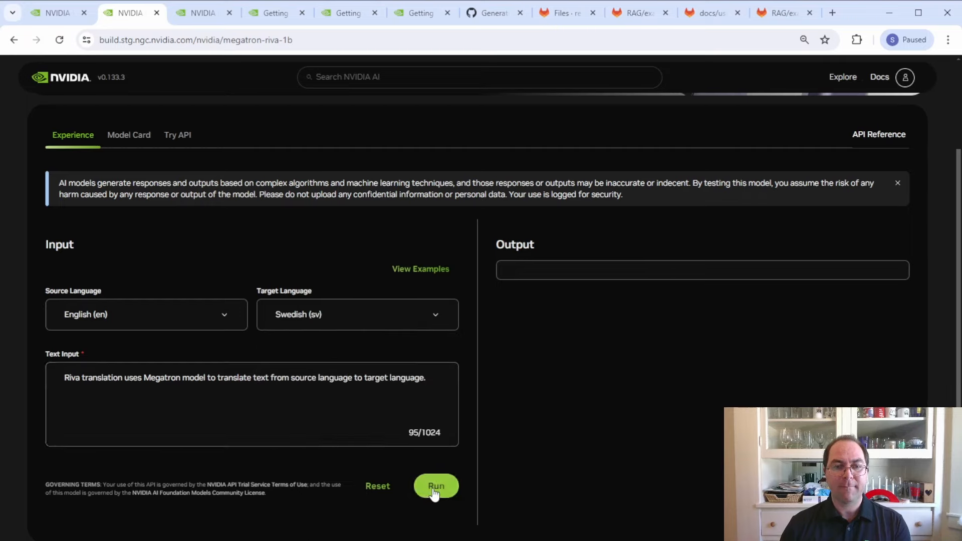
{"action": "left_click", "coordinate": [435, 486]}
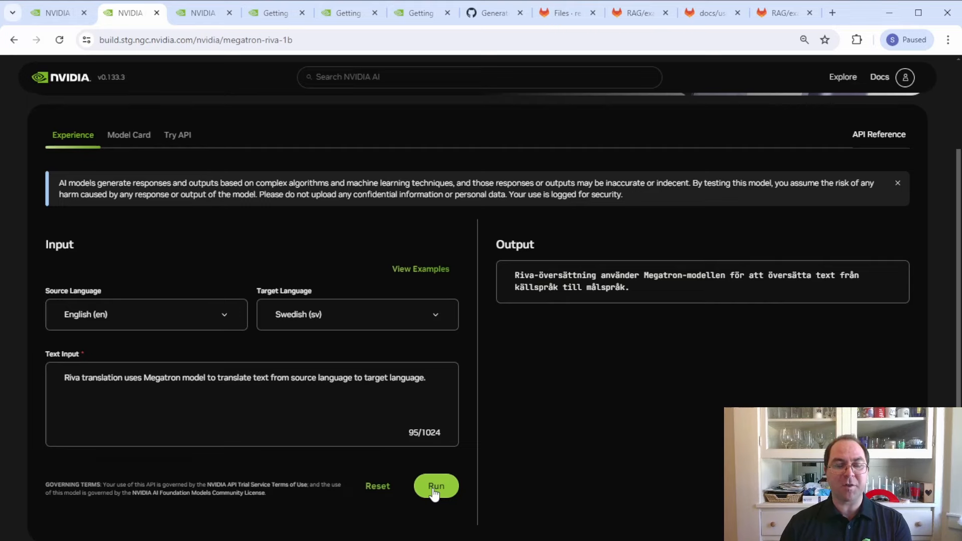
{"action": "left_click", "coordinate": [203, 12]}
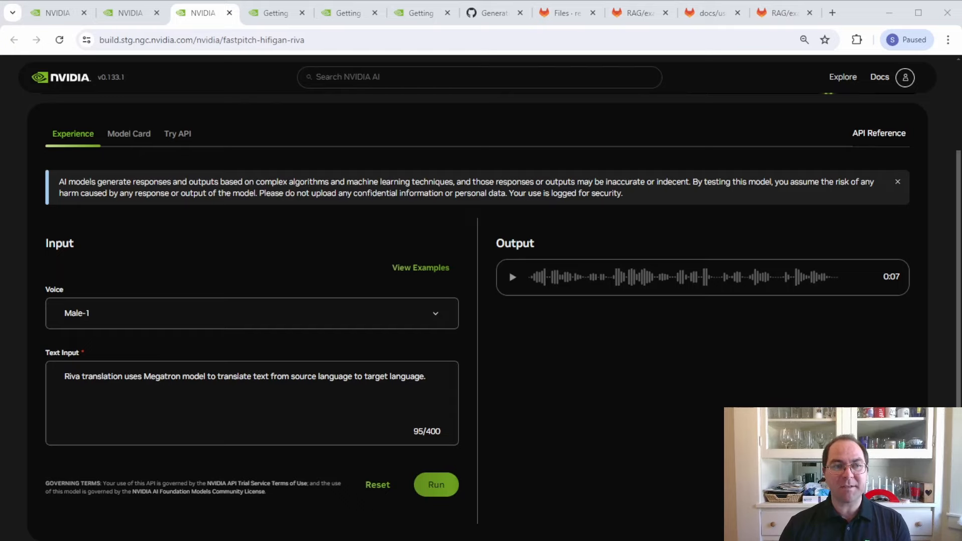
Step: Generate the sample sentence with the Female-Happy FastPitch voice and play the output audio
{"action": "left_click", "coordinate": [252, 312]}
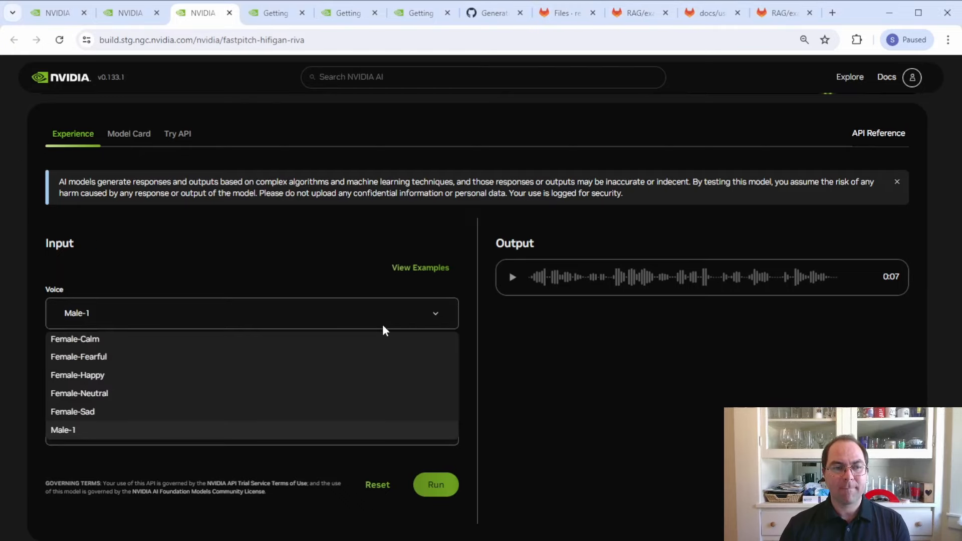
{"action": "left_click", "coordinate": [77, 374]}
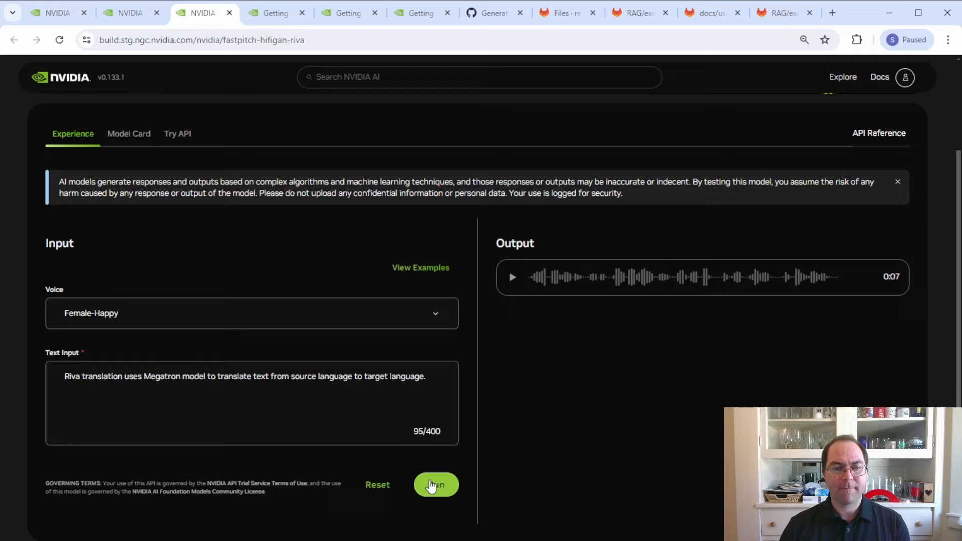
{"action": "left_click", "coordinate": [436, 485]}
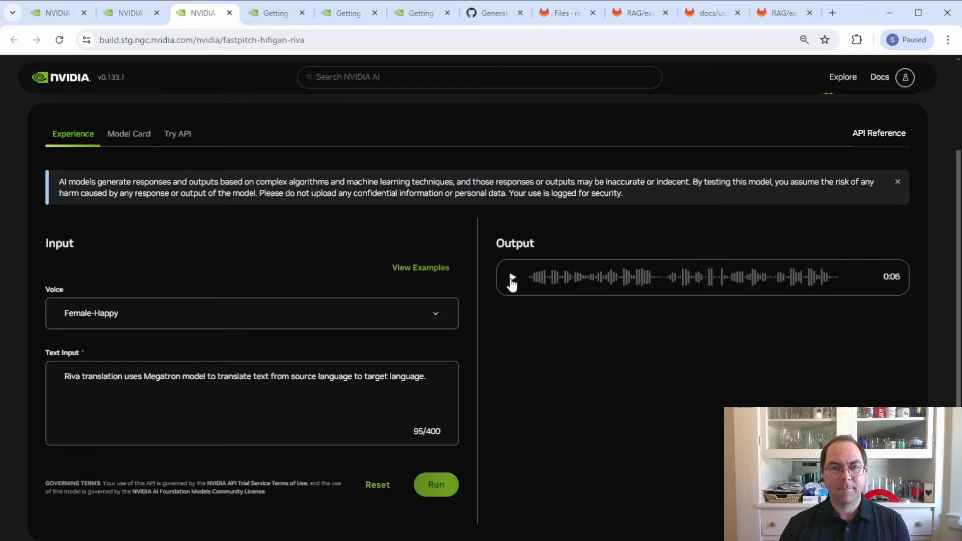
{"action": "left_click", "coordinate": [512, 277]}
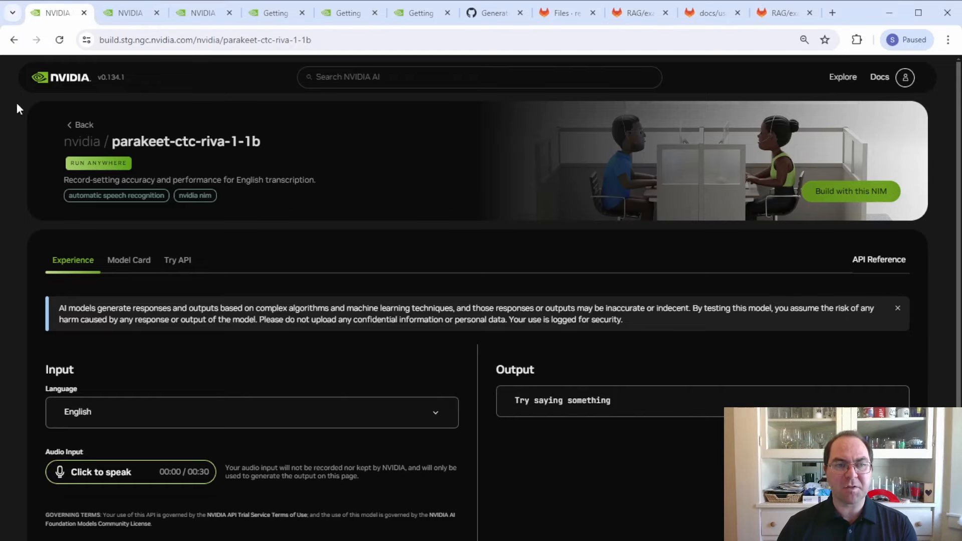
{"action": "left_click", "coordinate": [178, 260]}
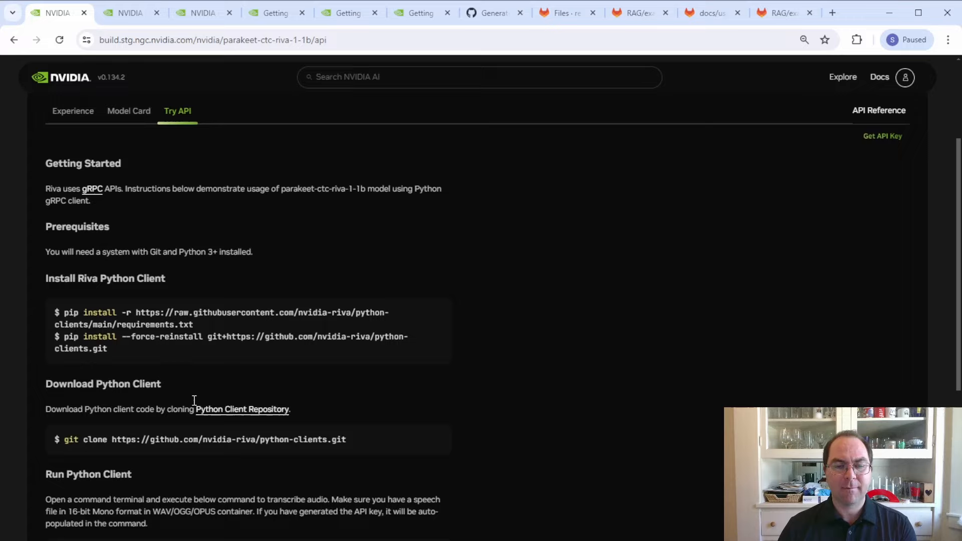
{"action": "scroll", "scroll_direction": "down", "scroll_amount": 3}
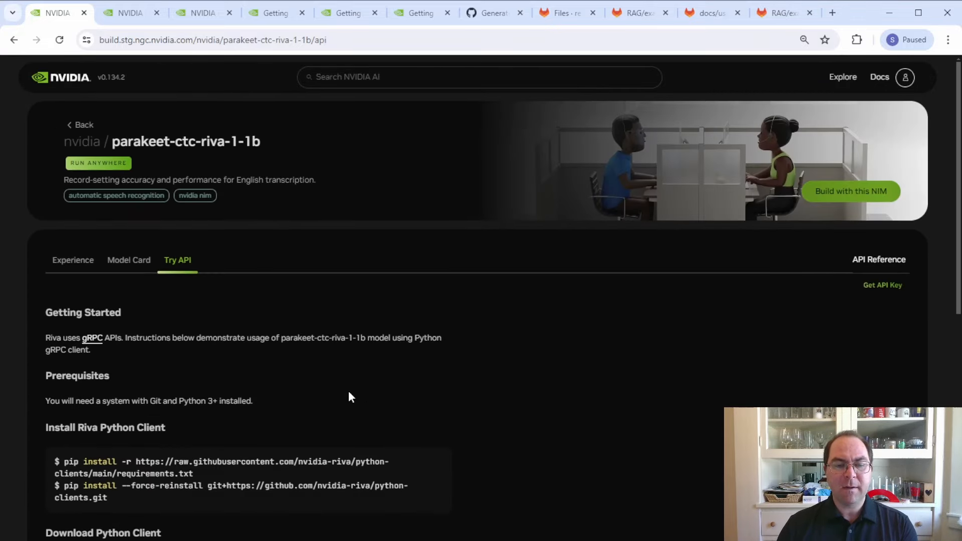
{"action": "mouse_move", "coordinate": [851, 191]}
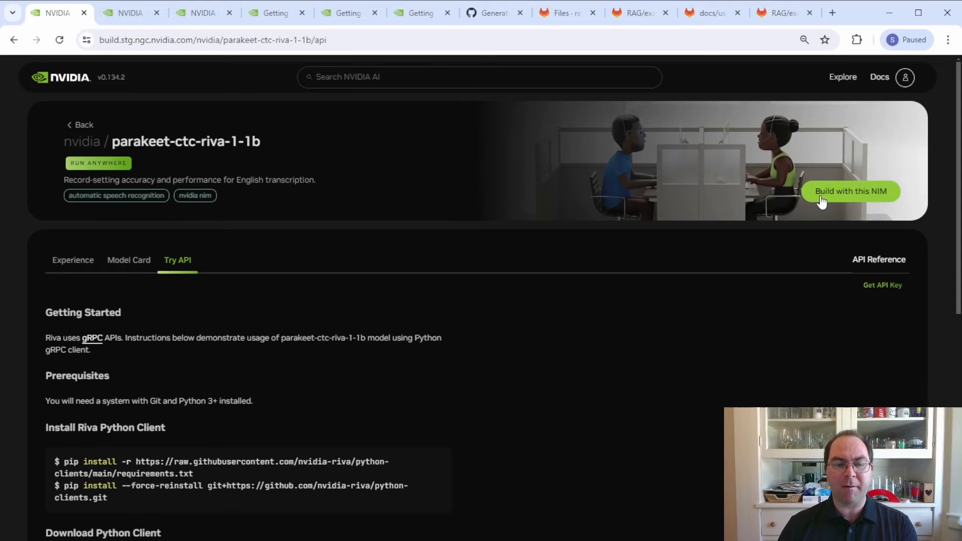
{"action": "left_click", "coordinate": [850, 191]}
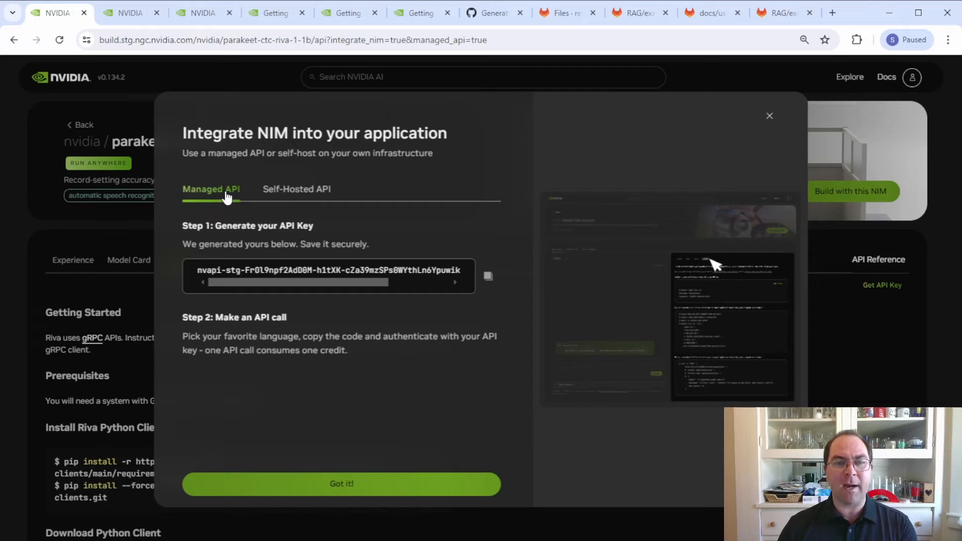
{"action": "left_click", "coordinate": [341, 484]}
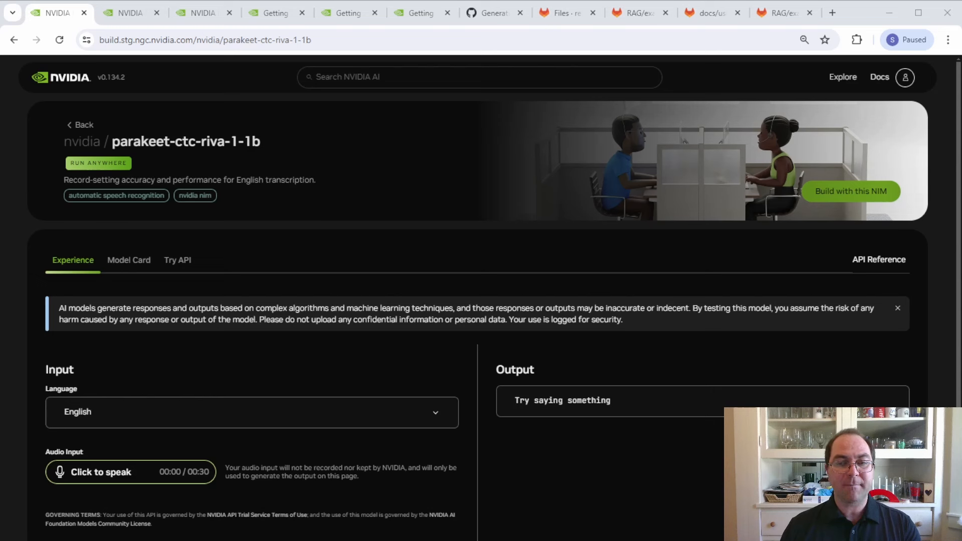
{"action": "left_click", "coordinate": [276, 12]}
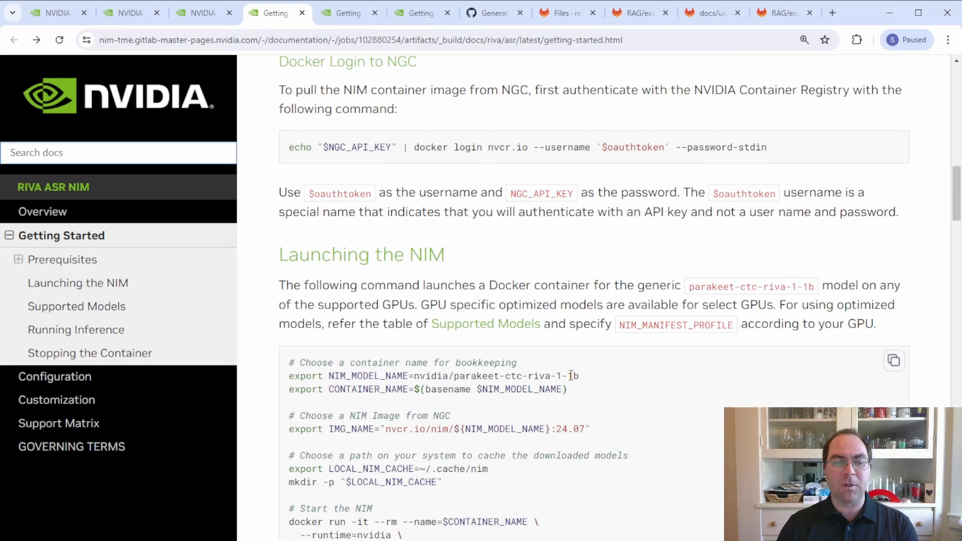
Step: Select the model name and NIM_MANIFEST_PROFILE lines of the NIM launch command
{"action": "triple_click", "coordinate": [528, 147]}
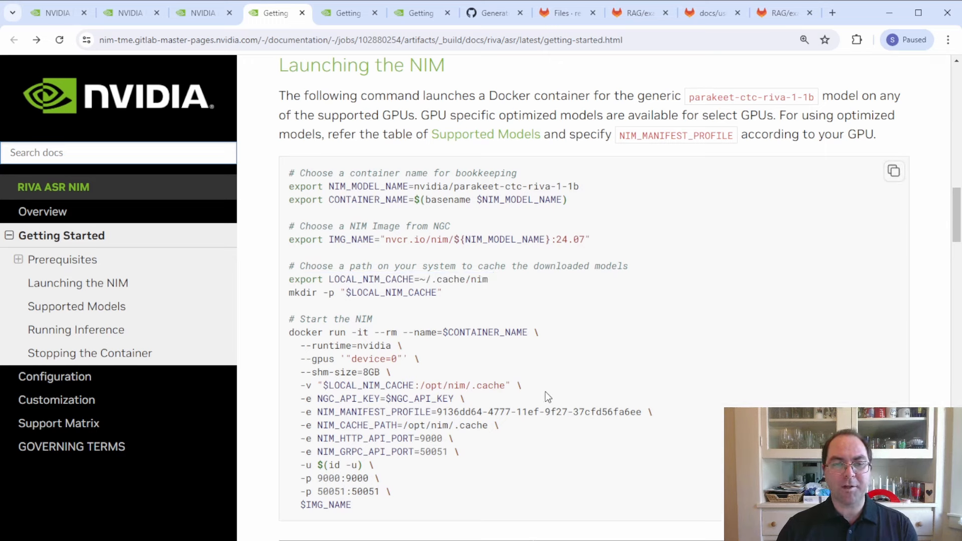
{"action": "triple_click", "coordinate": [472, 412]}
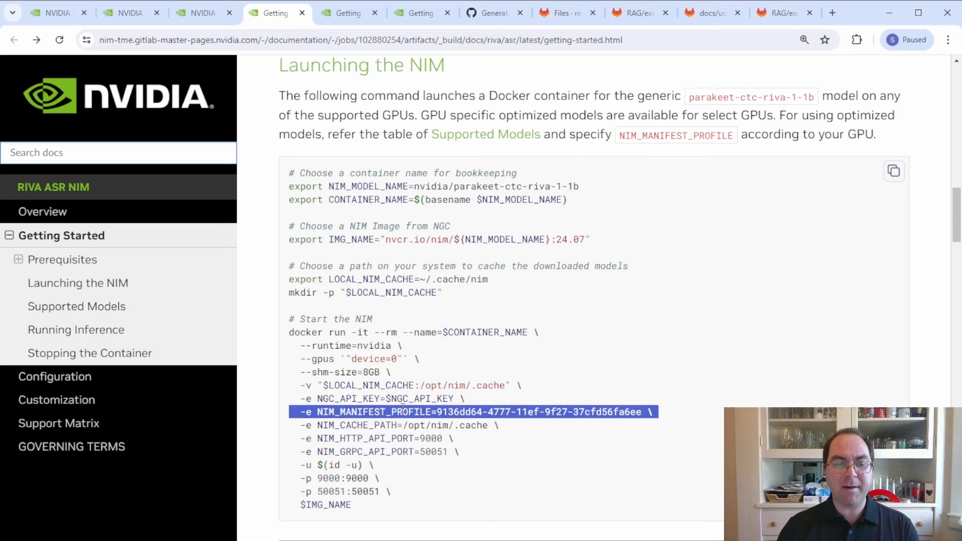
{"action": "left_click", "coordinate": [78, 307]}
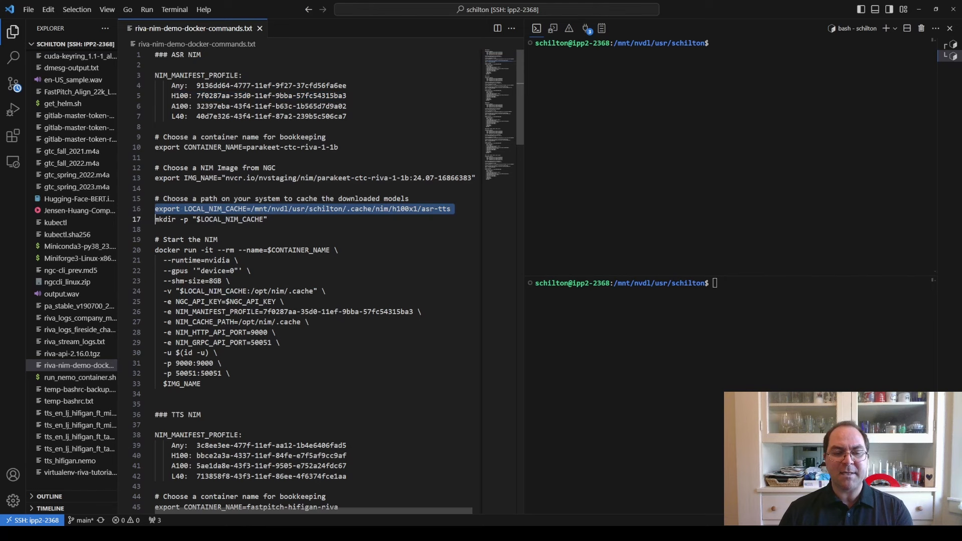
Step: Scroll through the ASR NIM section of riva-nim-demo-docker-commands.txt
{"action": "scroll", "scroll_direction": "down", "scroll_amount": 3}
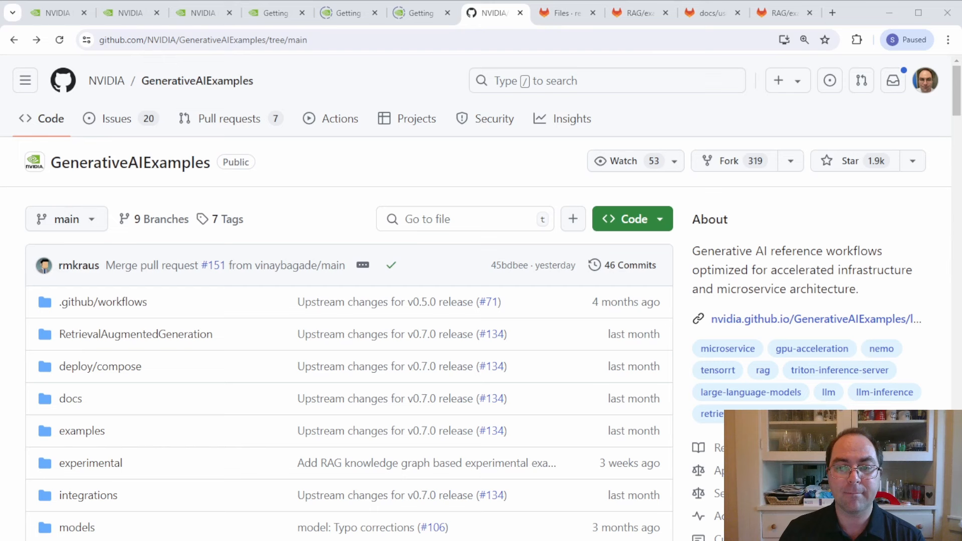
Step: Switch to the github.com/NVIDIA/GenerativeAIExamples browser tab
{"action": "left_click", "coordinate": [563, 12]}
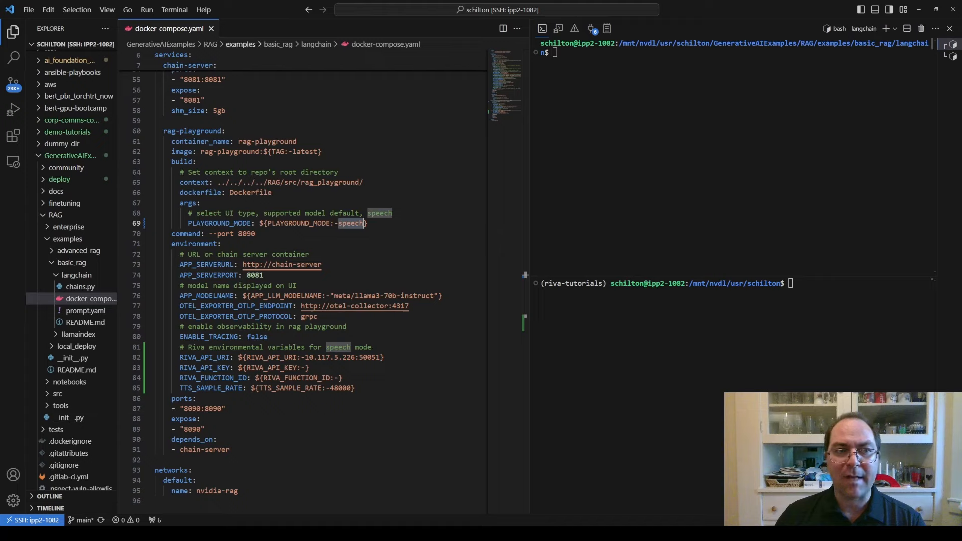
{"action": "mouse_move", "coordinate": [277, 43]}
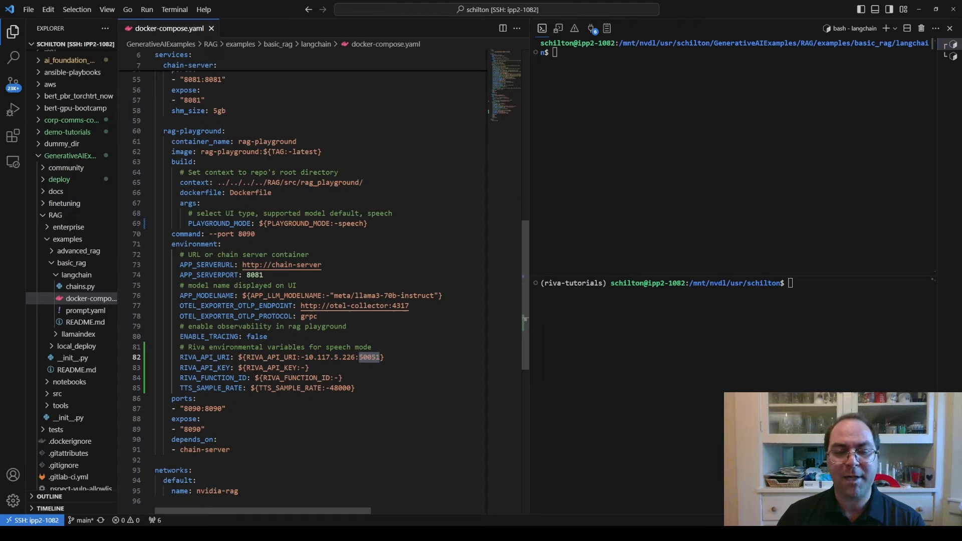
Step: Highlight the Riva server port 50051, then run 'docker compose up -d --build'
{"action": "double_click", "coordinate": [205, 358]}
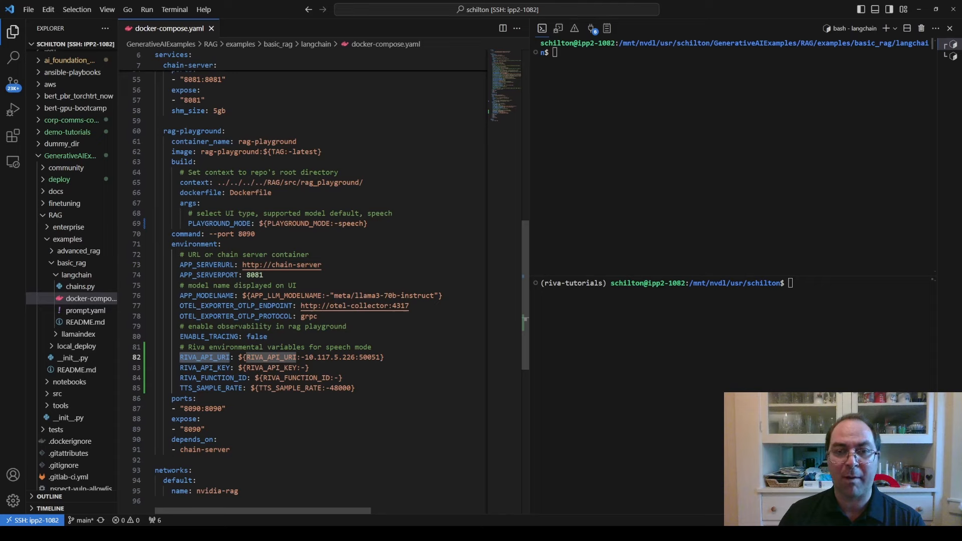
{"action": "type", "text": "docker compose up -d --build"}
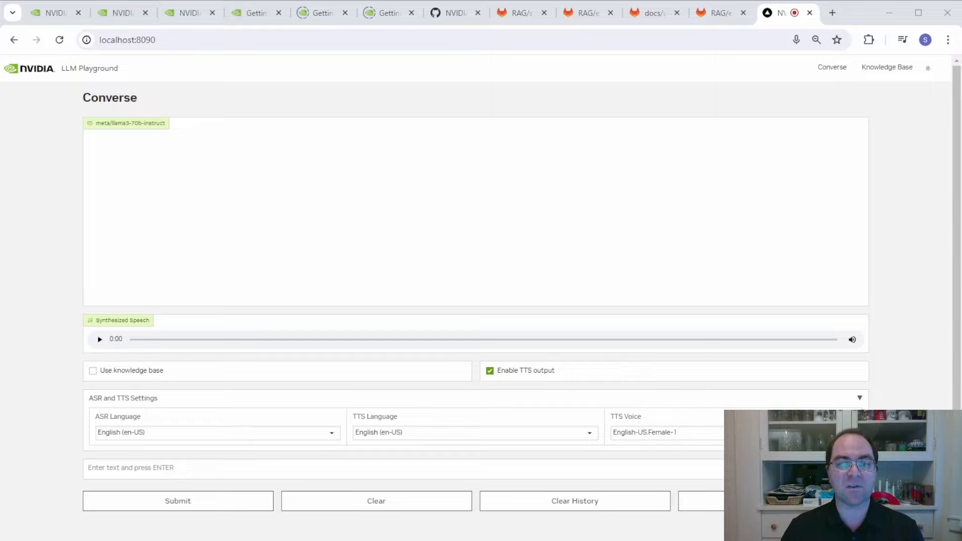
Step: Move from the localhost:8090 Converse page to Knowledge Base Management
{"action": "left_click", "coordinate": [887, 66]}
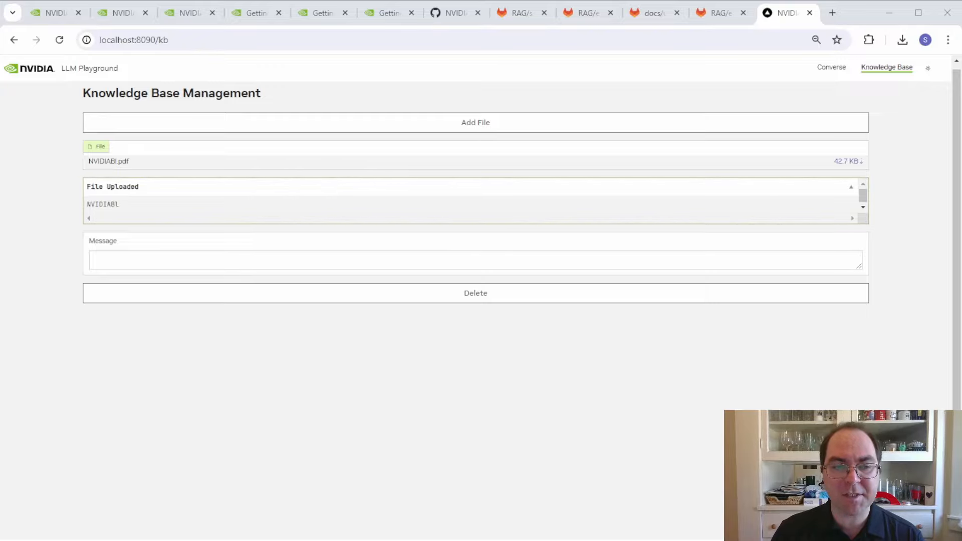
Step: Return to the Converse page after uploading NVIDIABI.pdf
{"action": "left_click", "coordinate": [831, 66]}
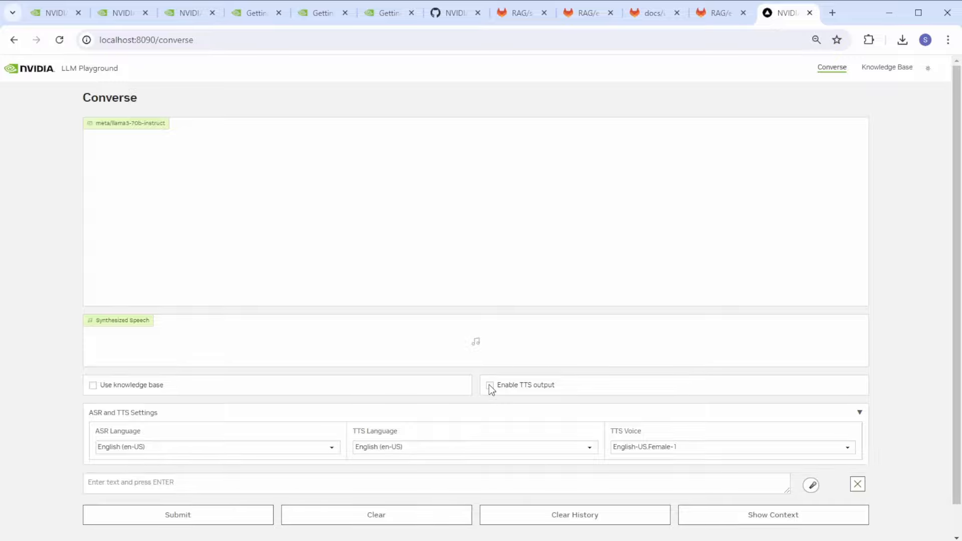
Step: Enable TTS output, then speak and submit 'how many transistors does the blackwell gpu'
{"action": "left_click", "coordinate": [490, 385]}
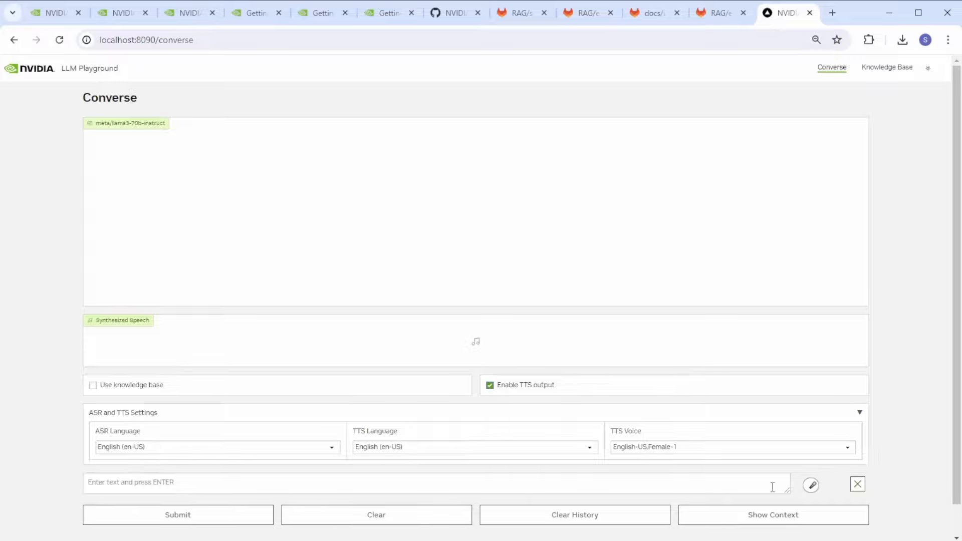
{"action": "left_click", "coordinate": [811, 485]}
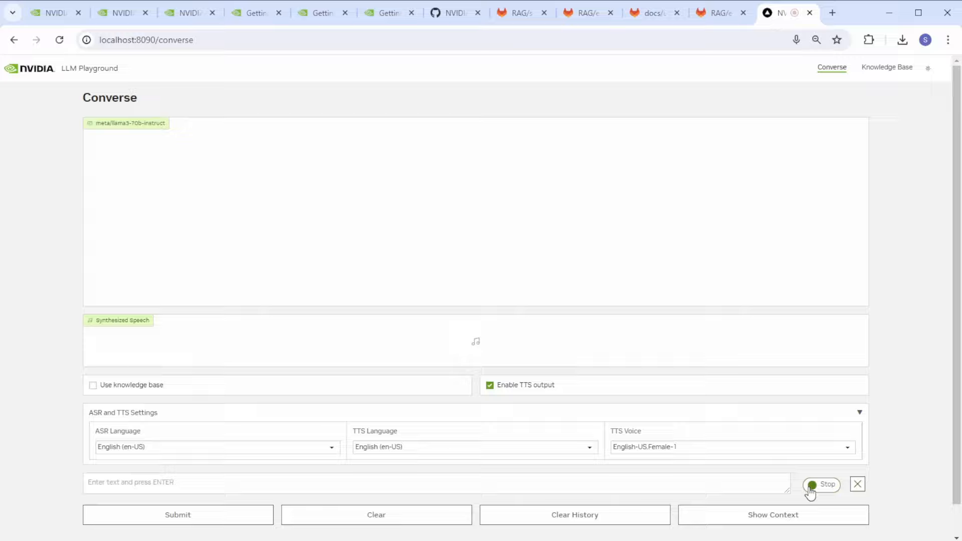
{"action": "type", "text": "how many"}
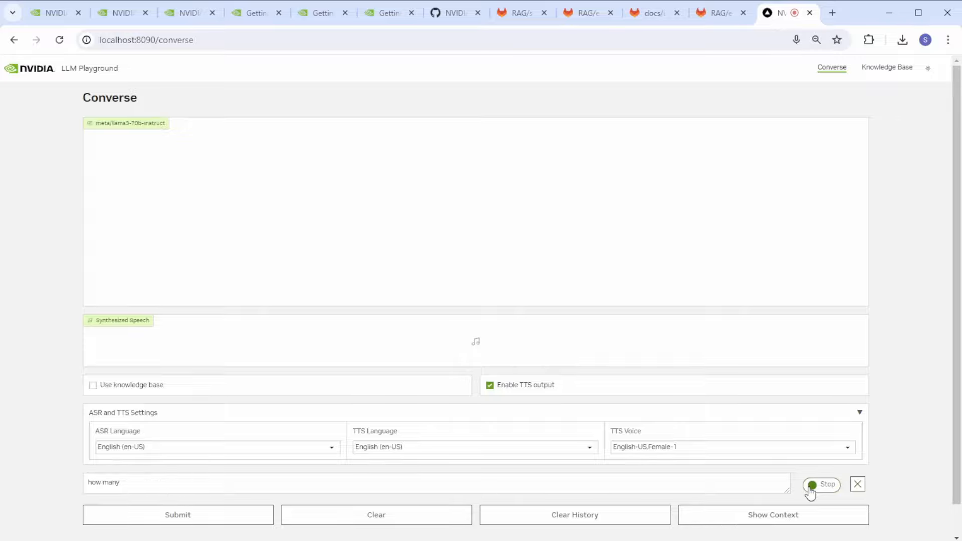
{"action": "type", "text": "many transistors does the"}
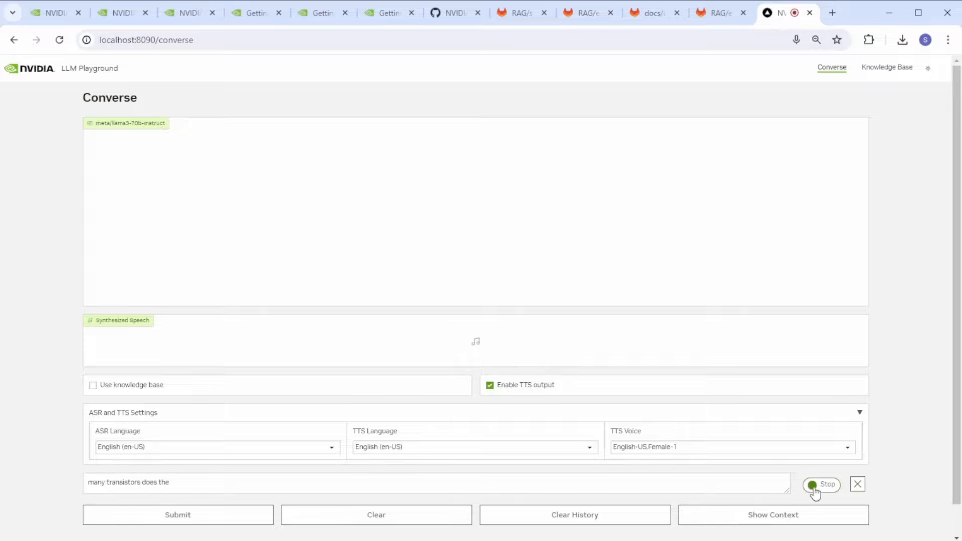
{"action": "type", "text": "how many transistors does the blackwell gpu"}
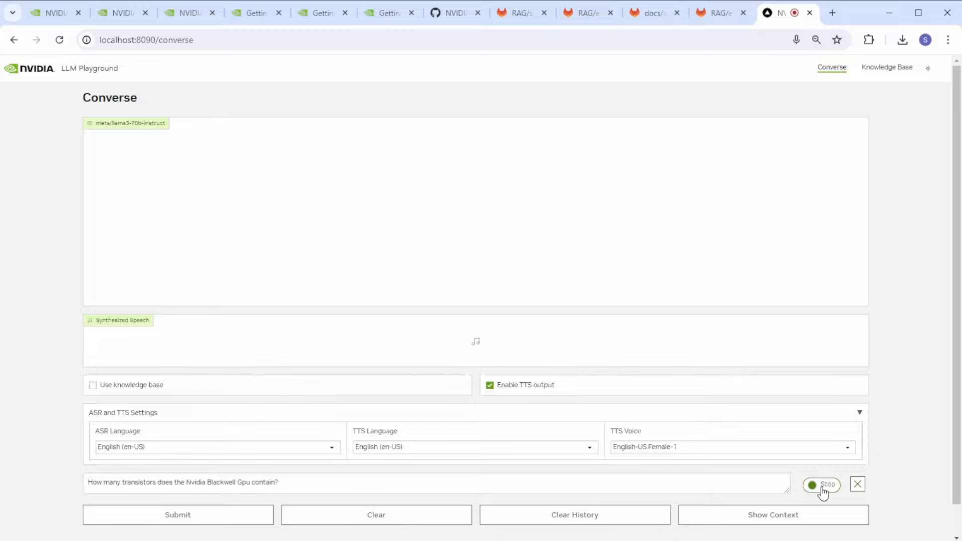
{"action": "left_click", "coordinate": [821, 485]}
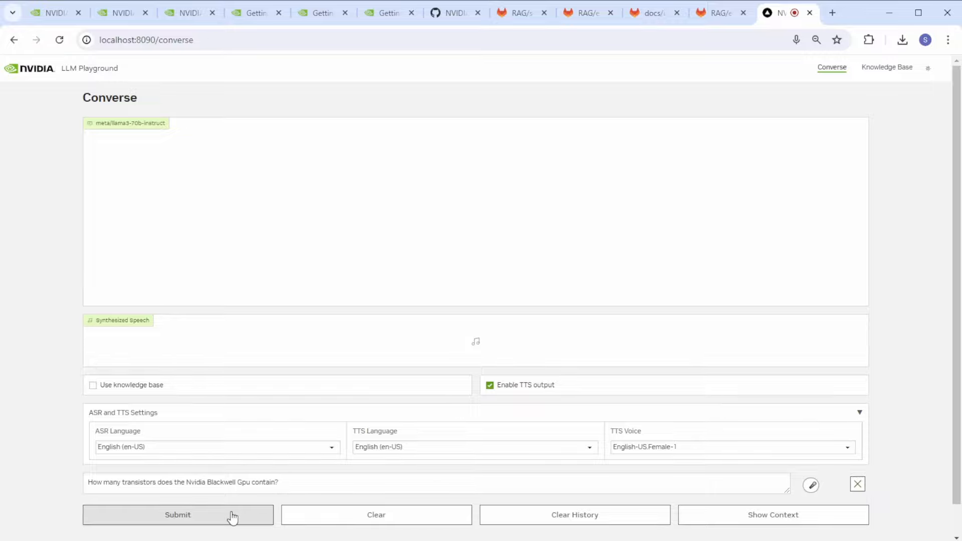
{"action": "left_click", "coordinate": [177, 515]}
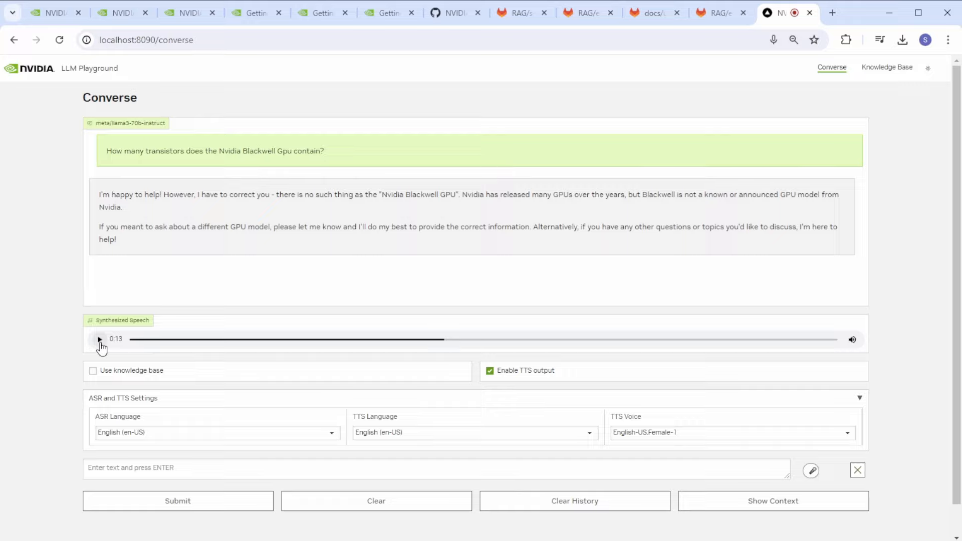
Step: Enable the knowledge base and re-ask how many transistors the Blackwell GPU contains, getting 208 billion
{"action": "left_click", "coordinate": [99, 339]}
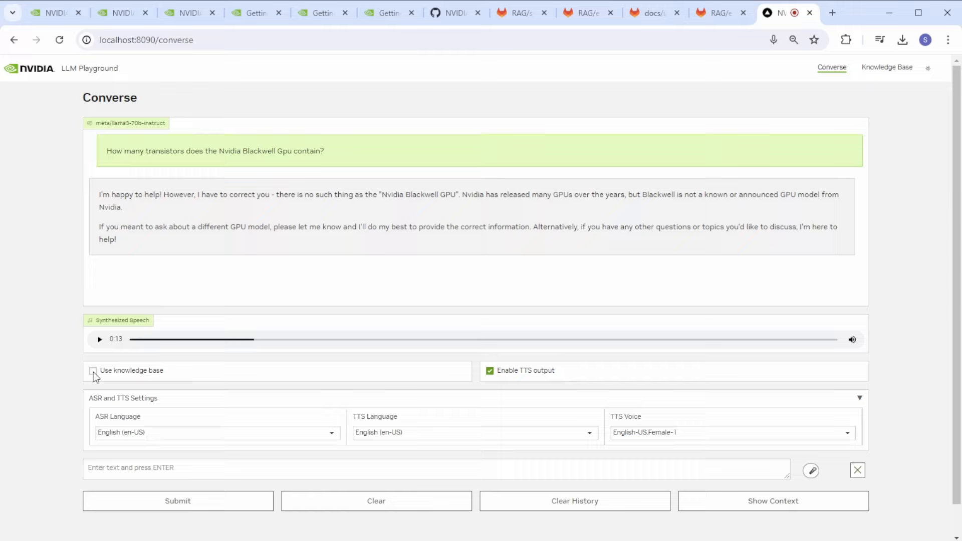
{"action": "left_click", "coordinate": [93, 371]}
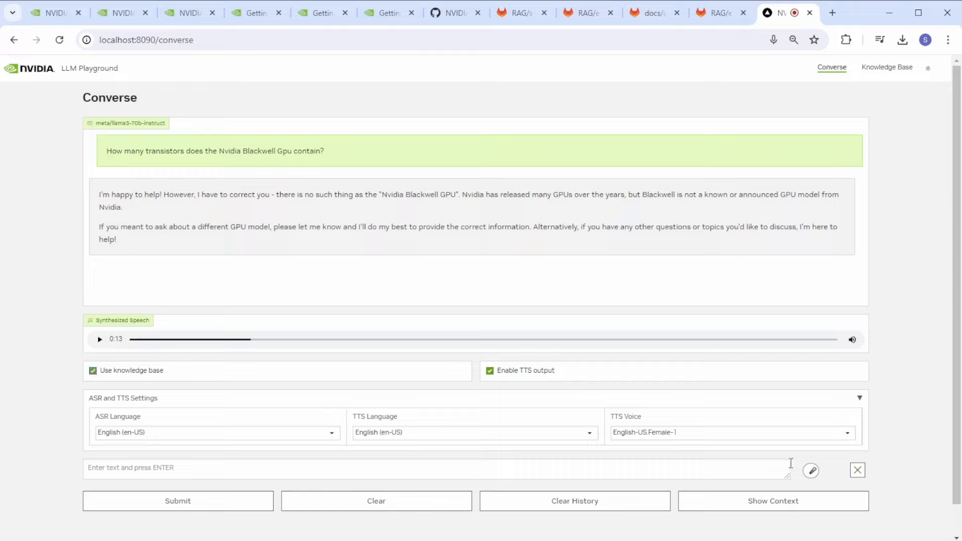
{"action": "left_click", "coordinate": [811, 471]}
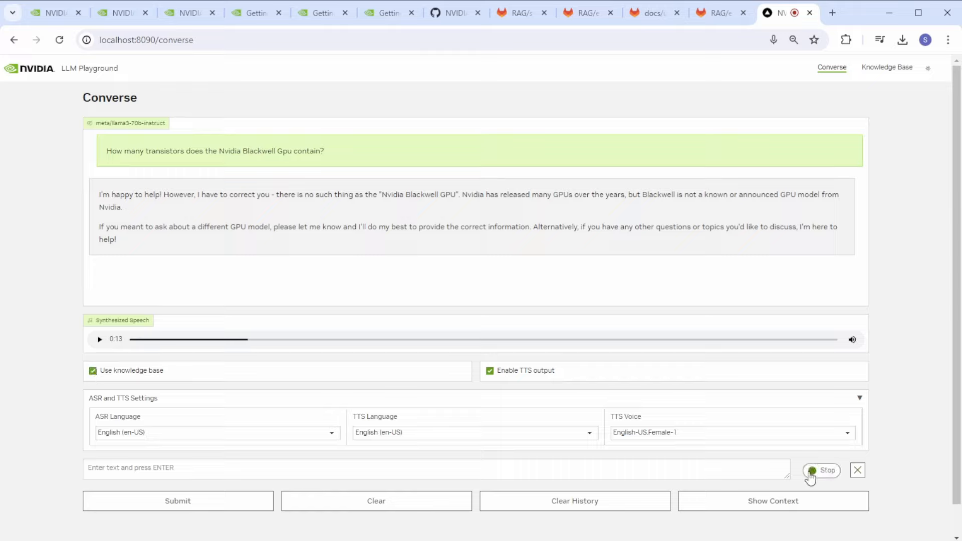
{"action": "type", "text": "how many trends"}
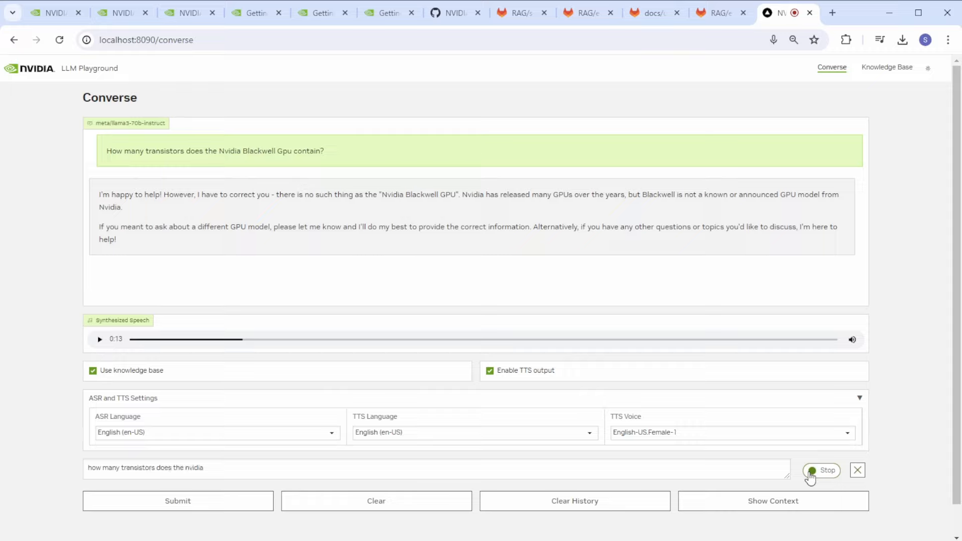
{"action": "type", "text": "blackwell gpu contain?"}
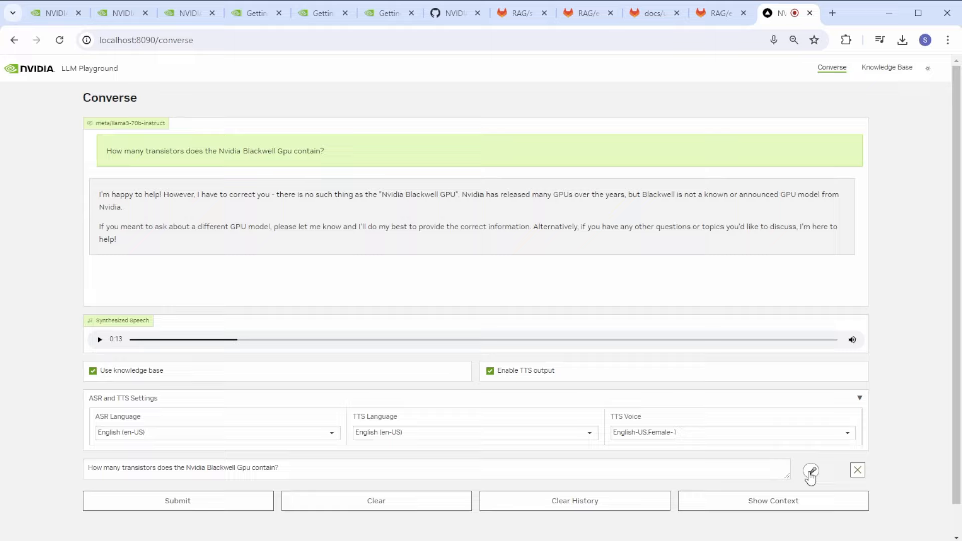
{"action": "left_click", "coordinate": [177, 501]}
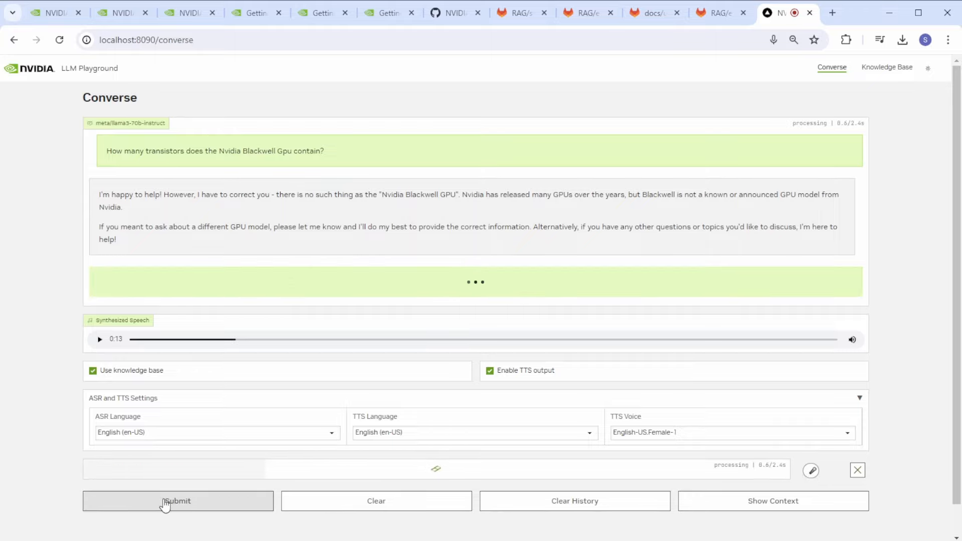
{"action": "left_click", "coordinate": [178, 501]}
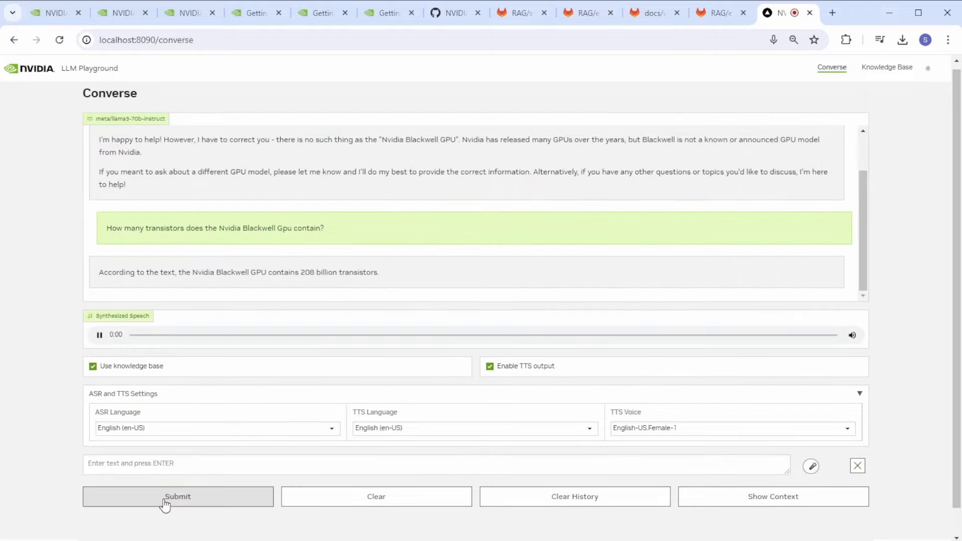